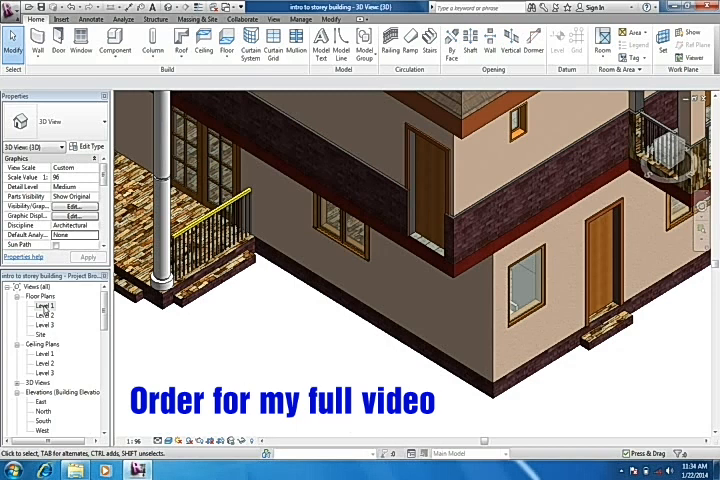
Open a level floor plan of the house from the Project Browser
double_click(40, 304)
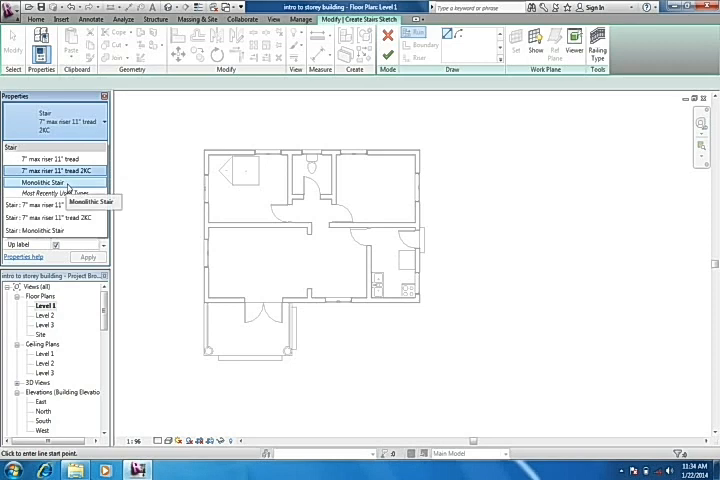
Choose a stair type and sketch a straight run outside the lower-right walls
left_click(72, 192)
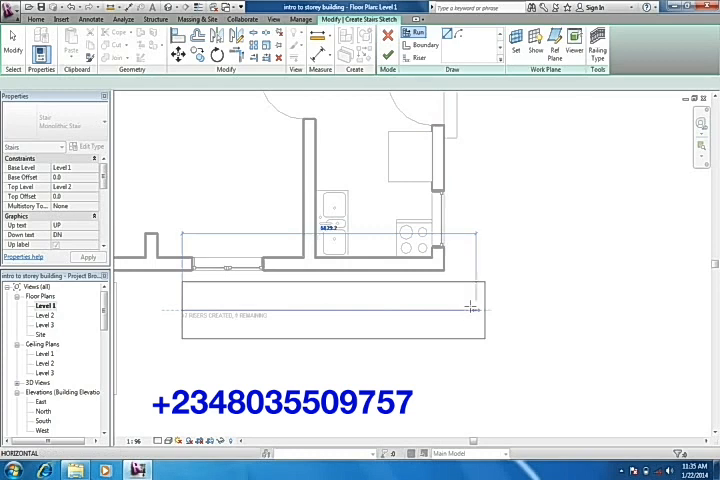
mouse_move(470, 308)
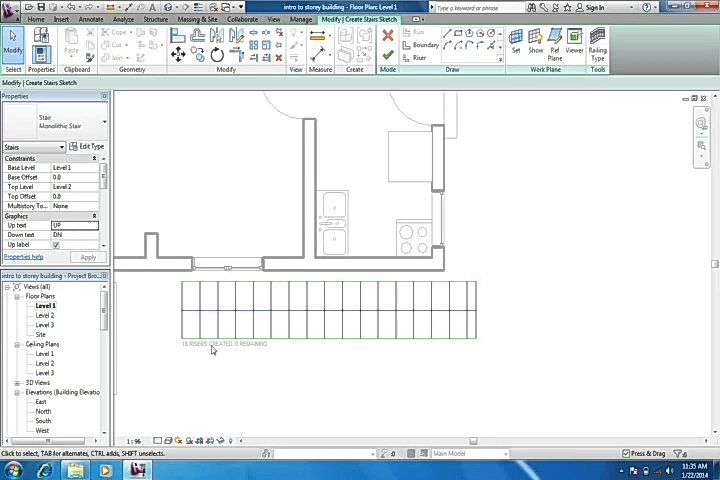
mouse_move(392, 128)
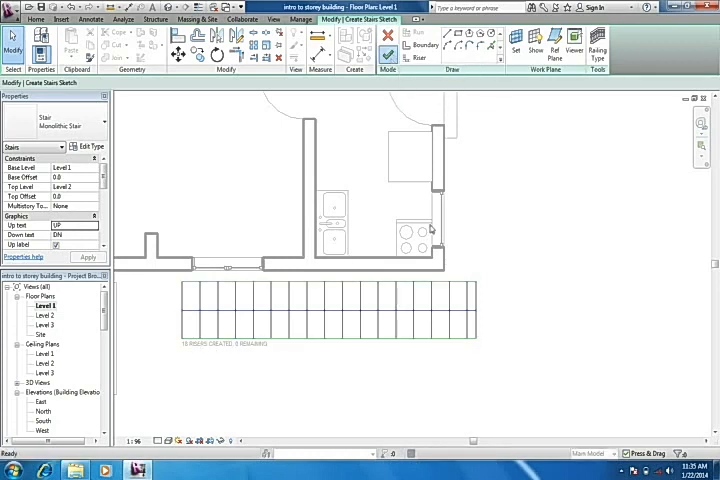
left_click(386, 44)
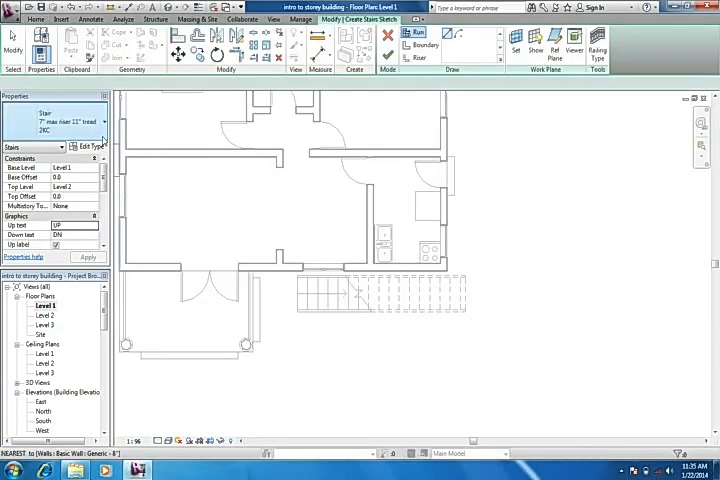
Finish the stair sketch so the exterior staircase with railings is created
left_click(100, 148)
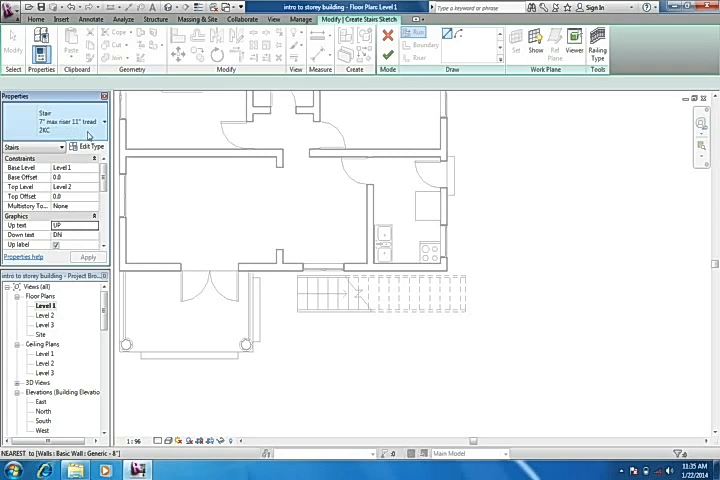
mouse_move(86, 136)
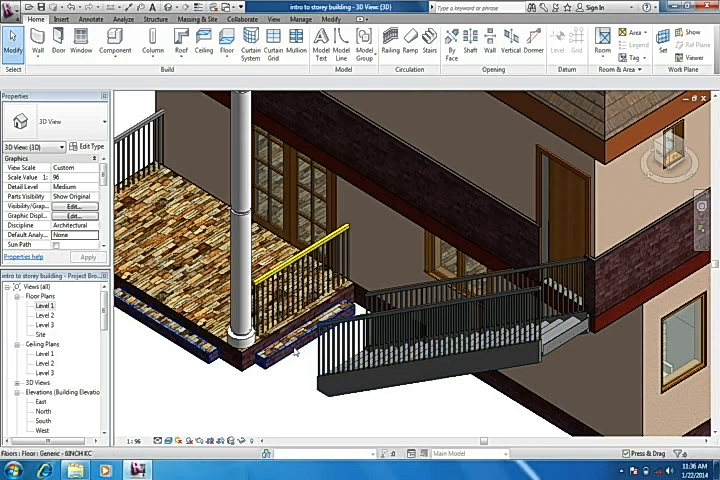
mouse_move(304, 358)
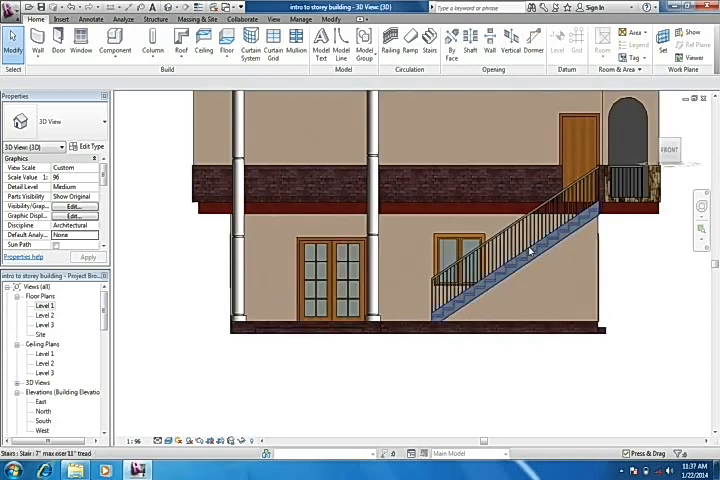
left_click(520, 250)
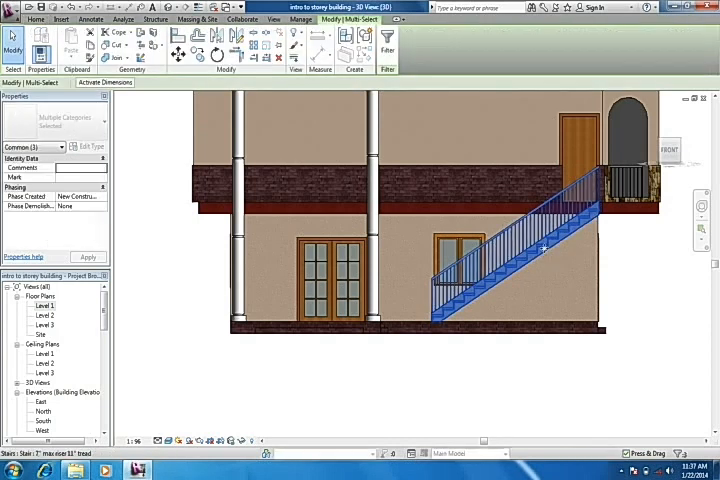
left_click_drag(540, 244, 504, 260)
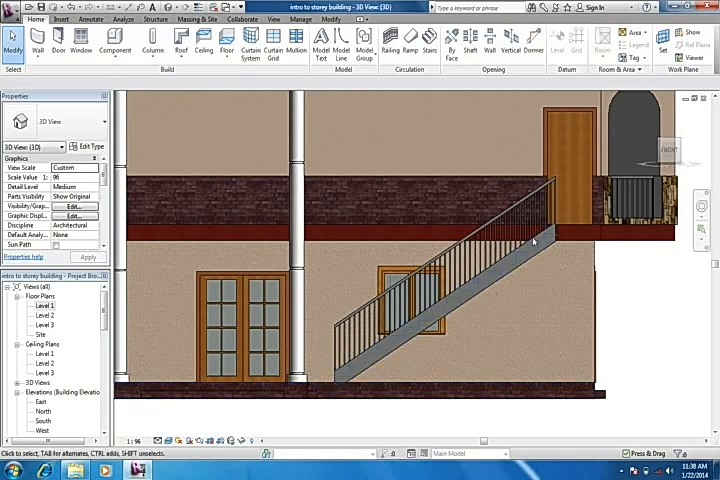
left_click(404, 300)
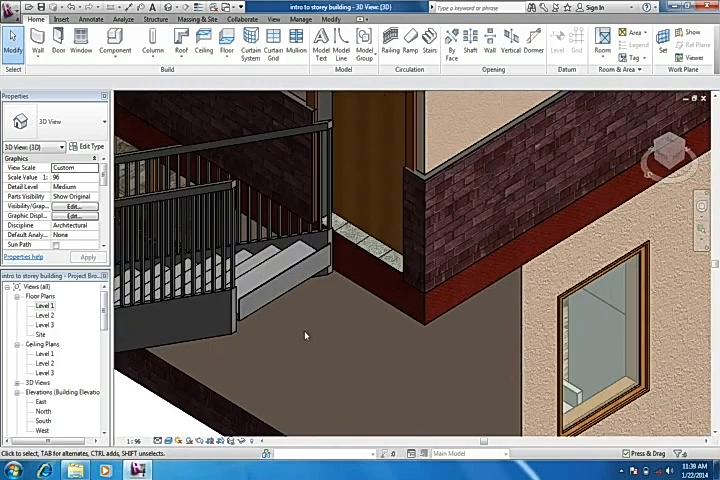
mouse_move(396, 294)
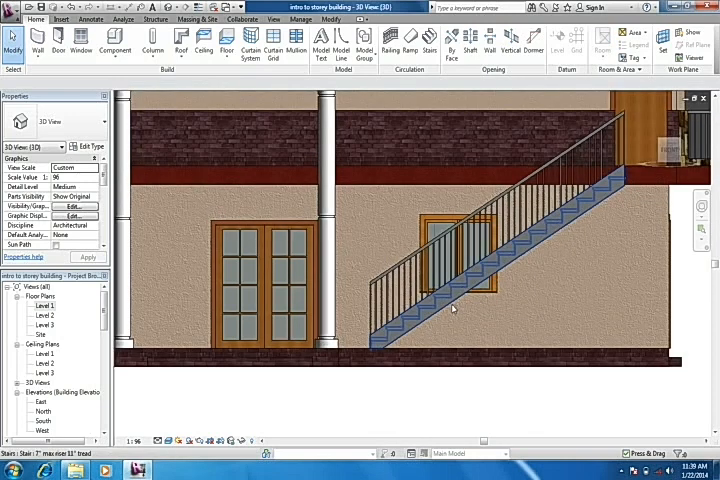
Select the exterior staircase in the 3D view to show its properties
left_click(450, 308)
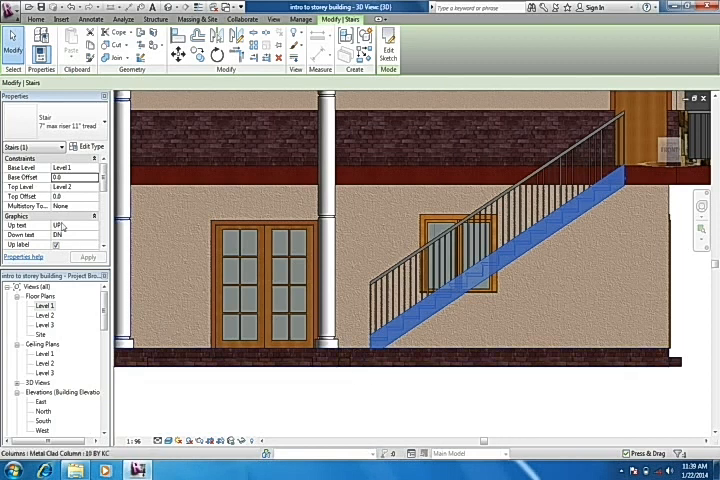
Change the stair's Base Offset, apply it, and acknowledge the riser-count warning
left_click(70, 176)
type("-300")
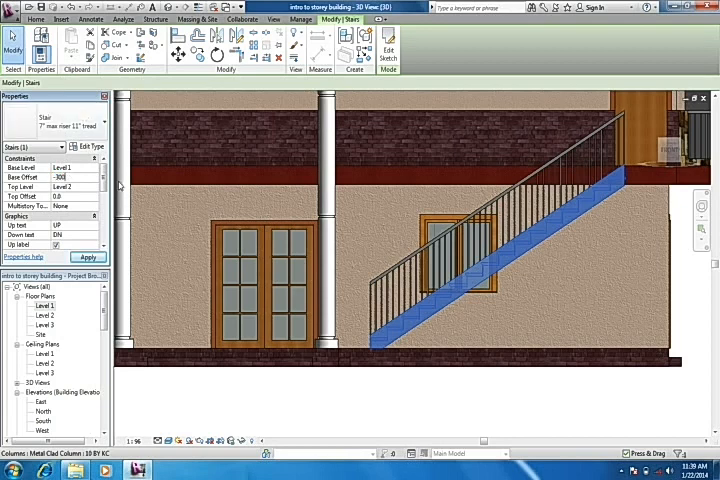
left_click(88, 256)
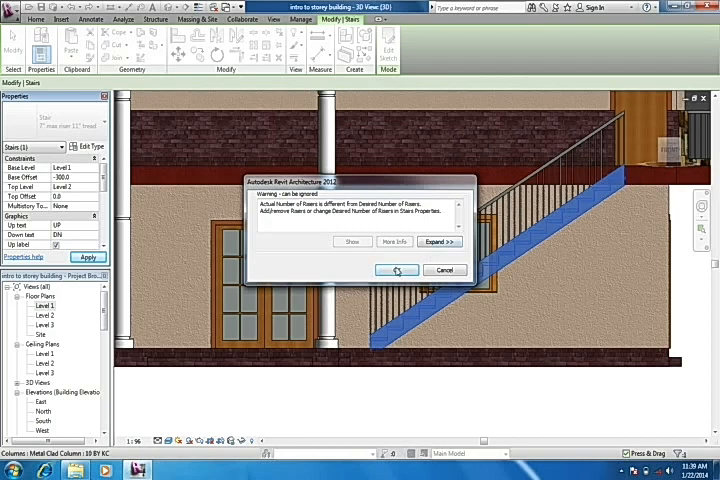
left_click(396, 270)
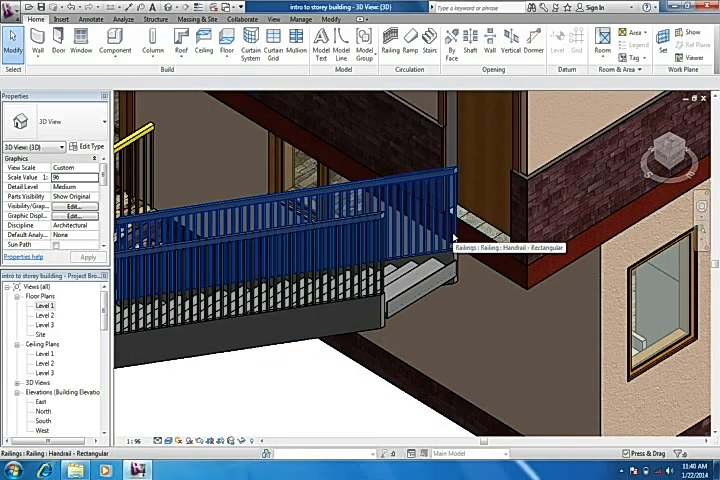
mouse_move(456, 236)
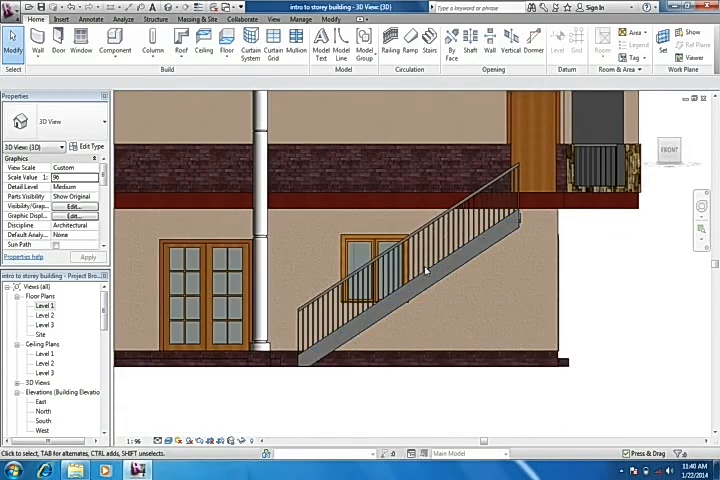
mouse_move(440, 270)
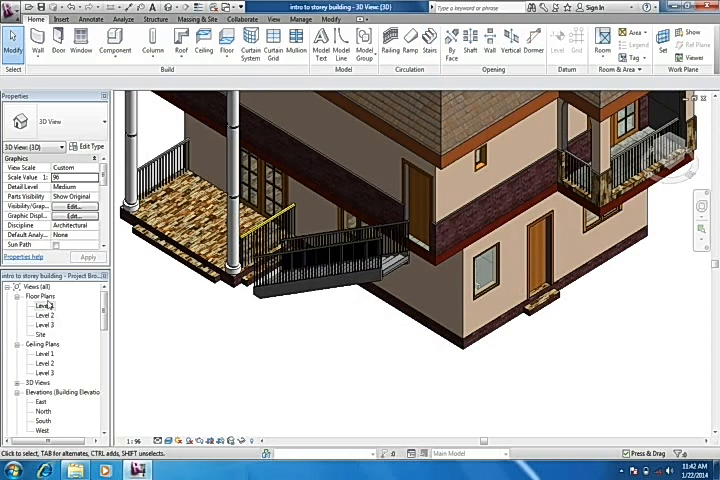
Reopen the staircase's plan sketch and finish the sketch edit
double_click(42, 304)
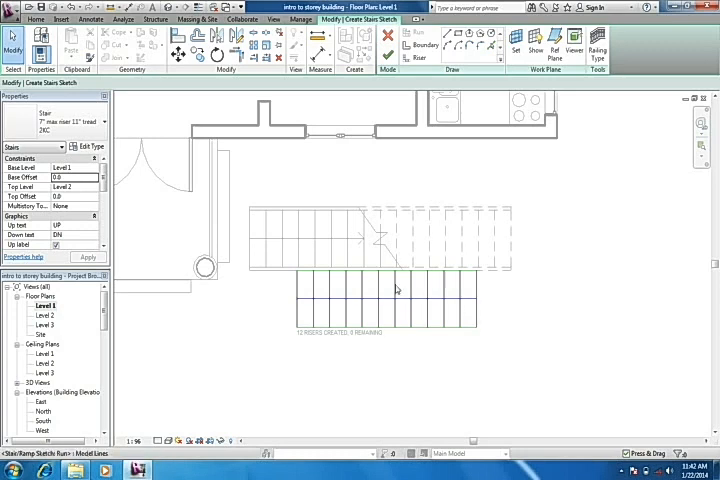
mouse_move(390, 212)
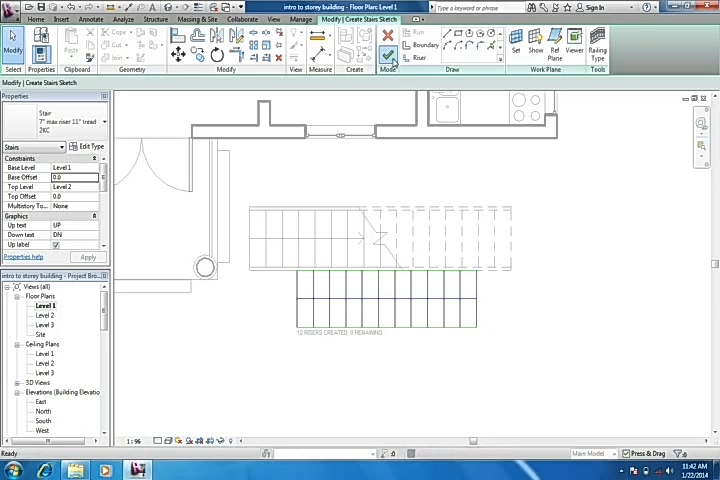
left_click(388, 48)
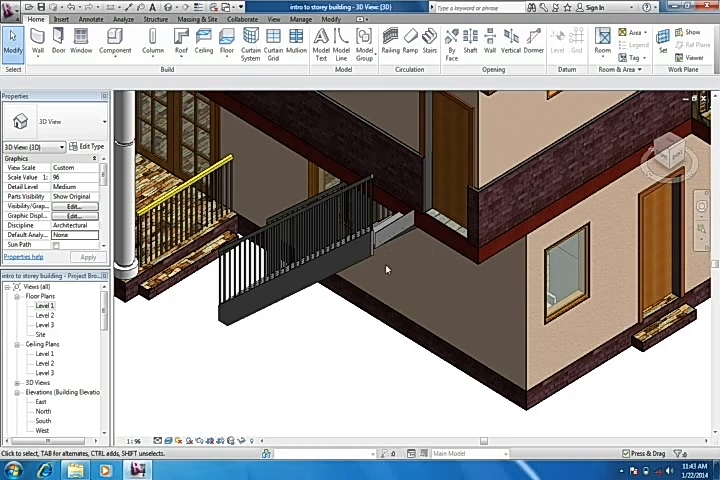
mouse_move(540, 182)
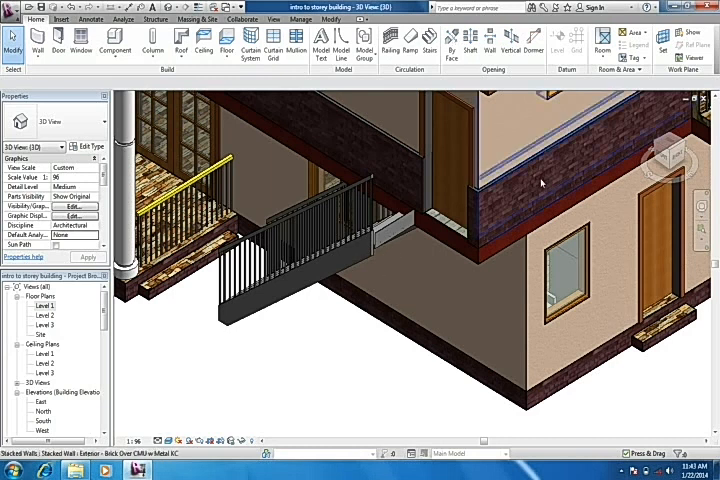